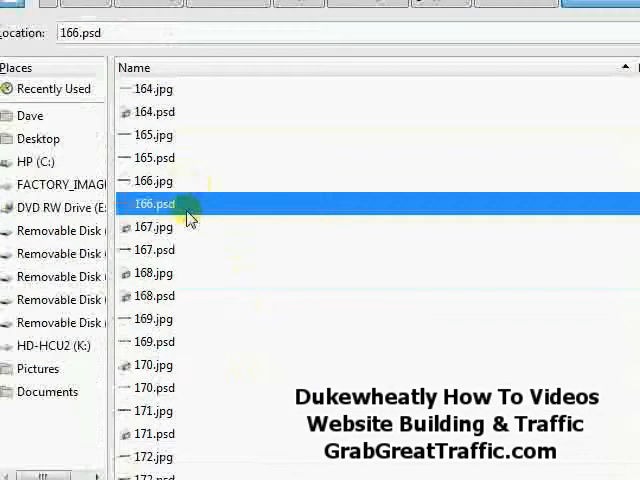
mouse_move(277, 233)
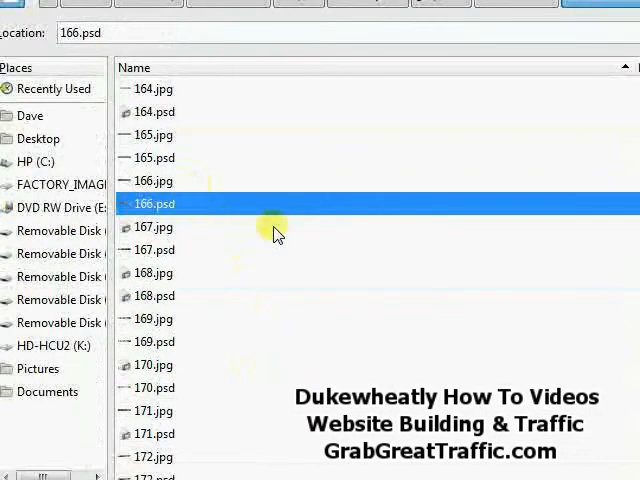
mouse_move(210, 204)
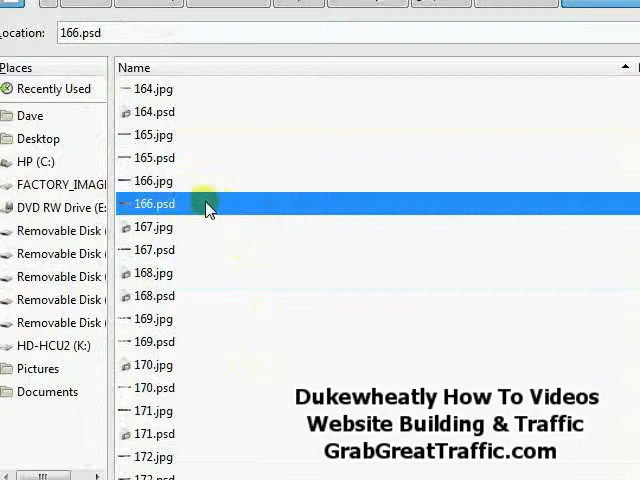
Step: Select 166.psd in the Open Image dialog and open it
click(424, 322)
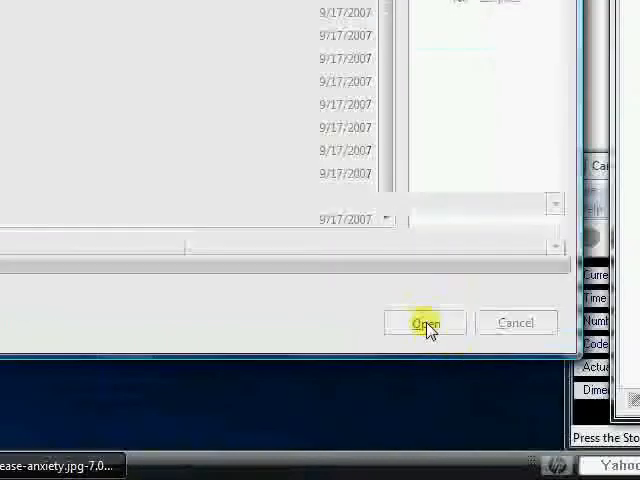
click(425, 323)
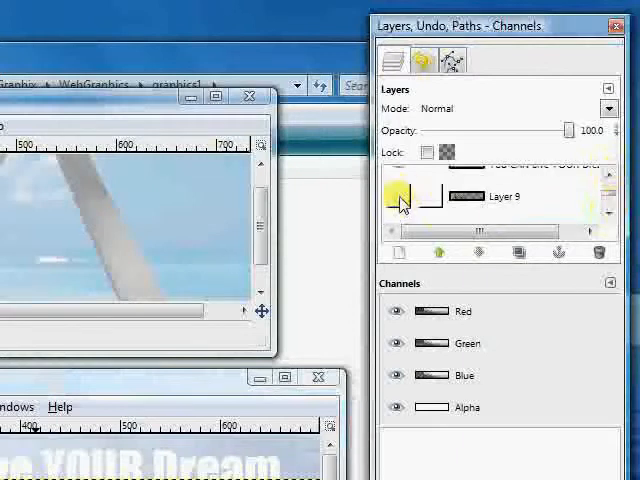
Step: Turn on Layer 9's visibility and make it the active layer
click(400, 196)
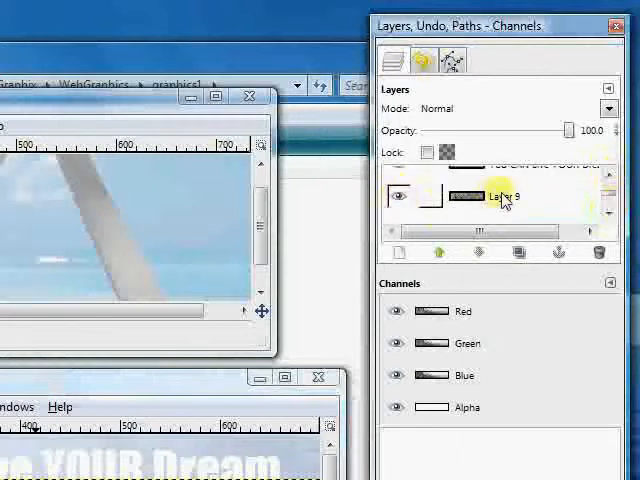
click(500, 197)
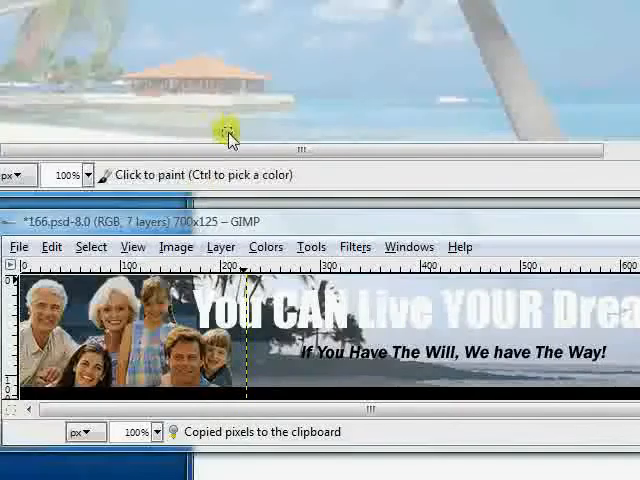
mouse_move(250, 130)
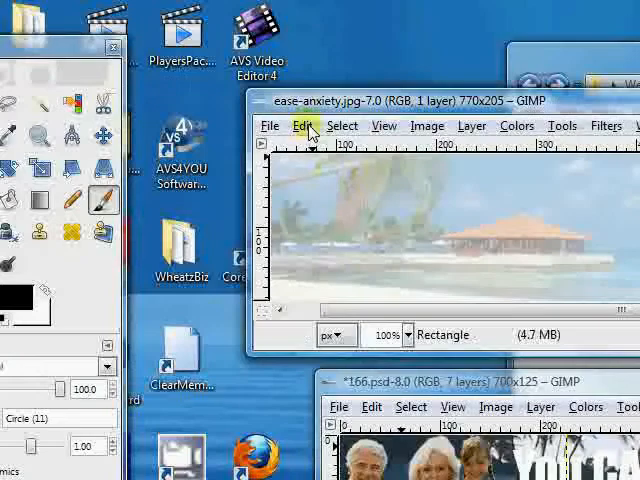
Step: Paste the copied family photo into ease-anxiety.jpg as a new layer
click(303, 125)
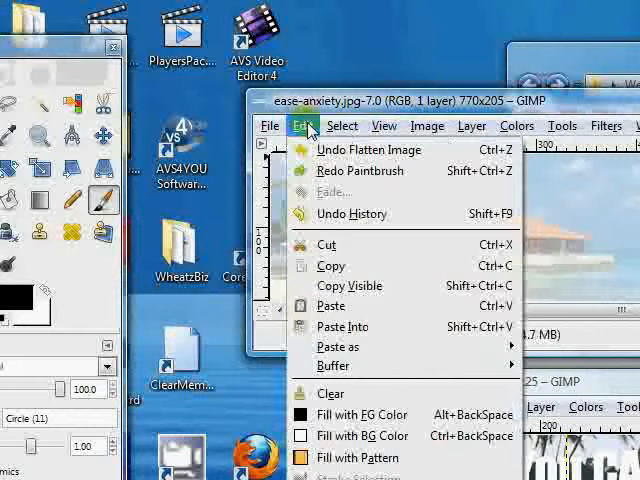
click(343, 125)
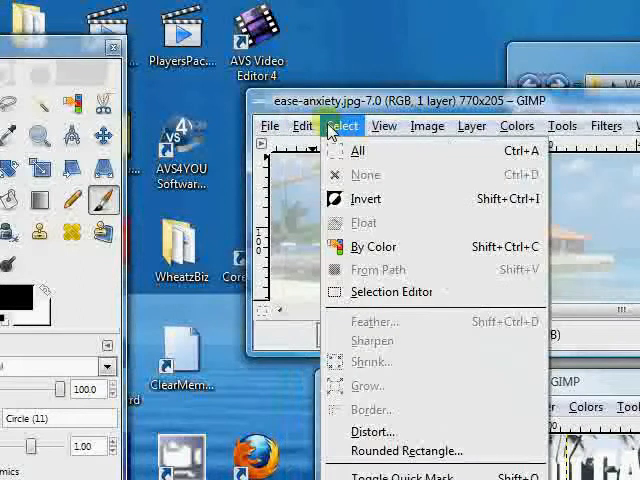
click(302, 125)
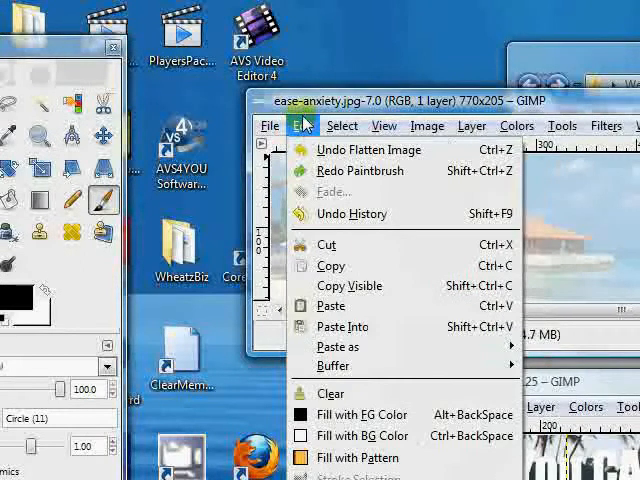
mouse_move(338, 346)
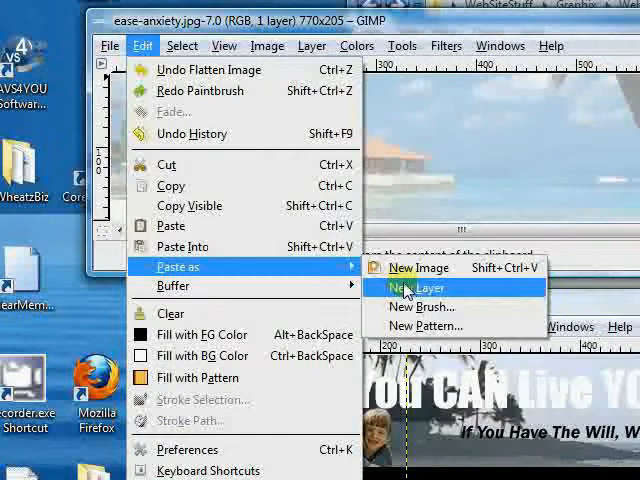
mouse_move(410, 288)
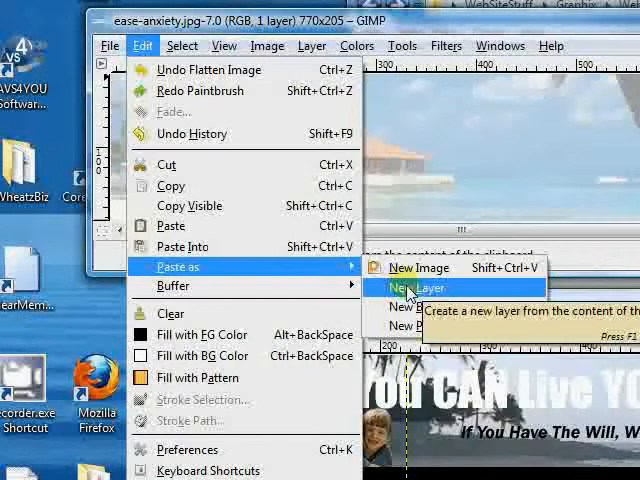
click(412, 288)
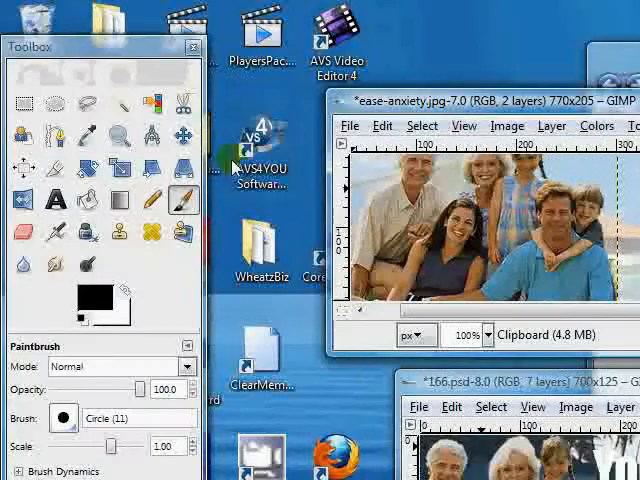
Step: Use the Move tool on the active layer to drag the family photo lower and left
click(185, 135)
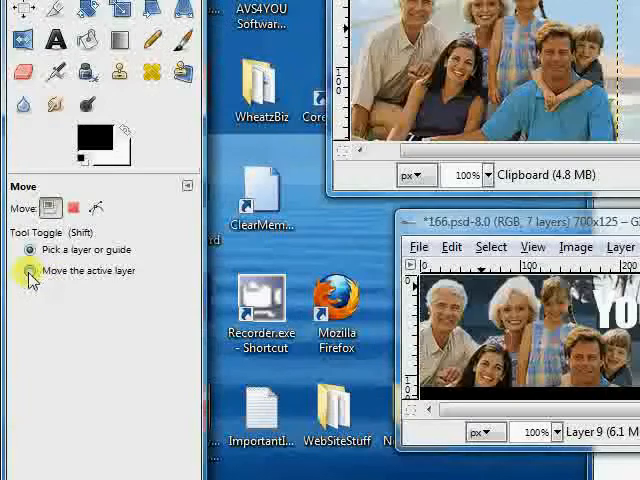
click(24, 270)
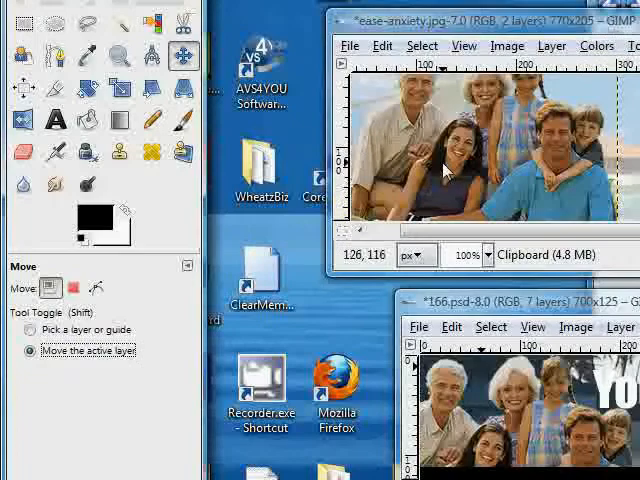
mouse_move(460, 160)
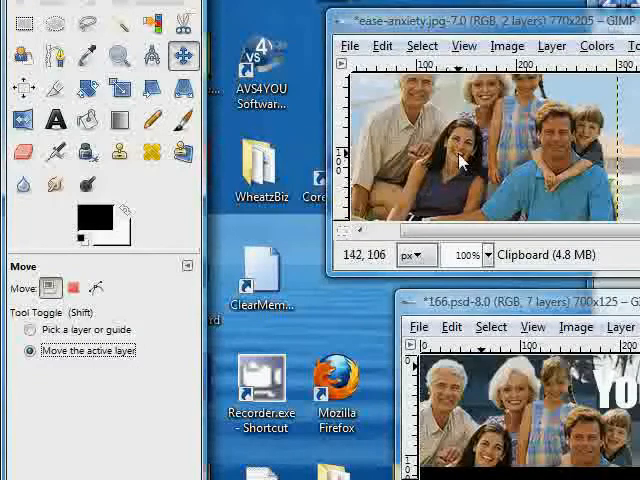
drag(463, 160, 445, 183)
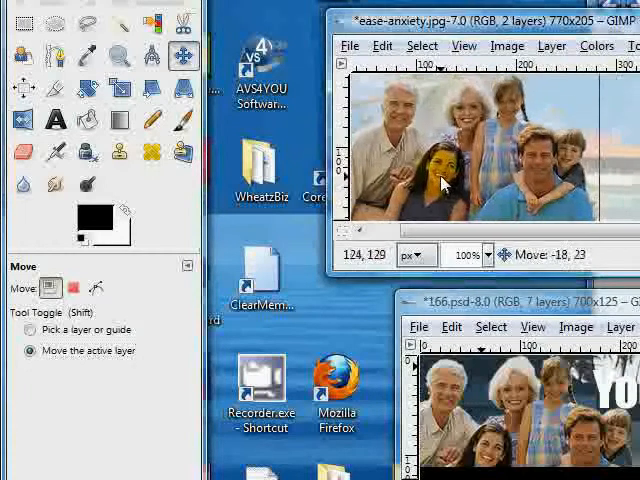
drag(445, 185, 444, 188)
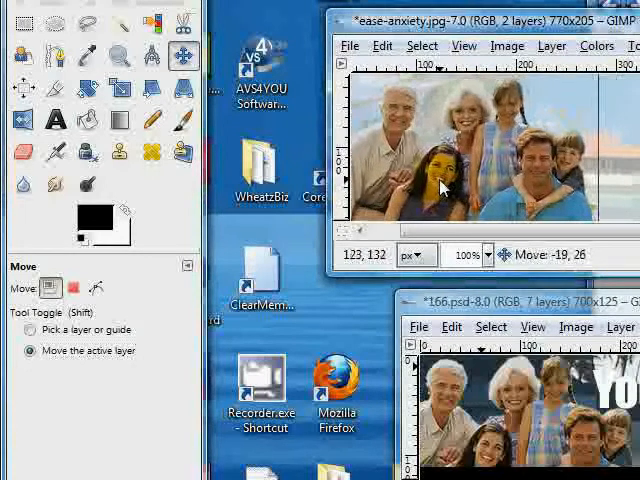
drag(445, 185, 443, 184)
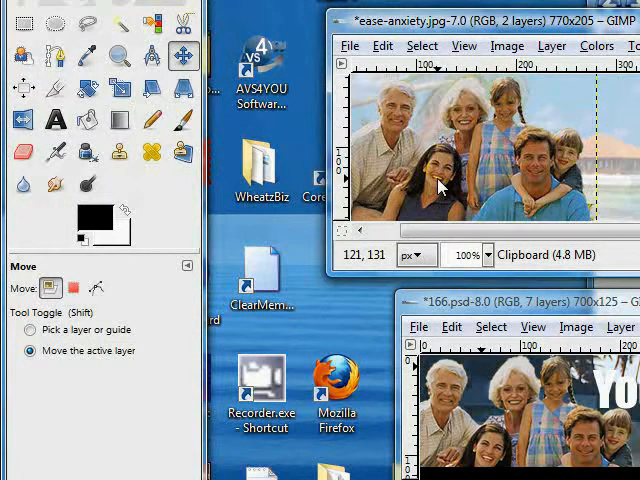
mouse_move(430, 182)
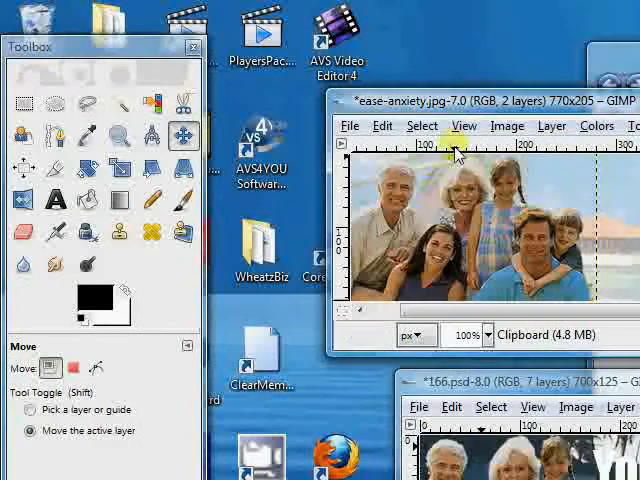
Step: Save the image as ease-anxiety.xcf in GIMP XCF format, replacing the existing file
click(349, 125)
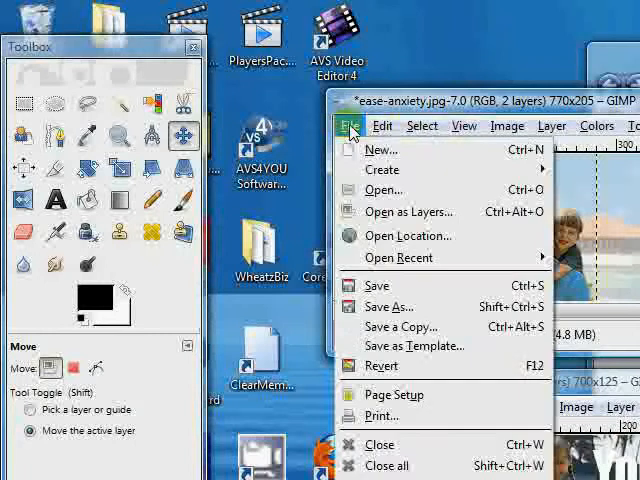
mouse_move(390, 306)
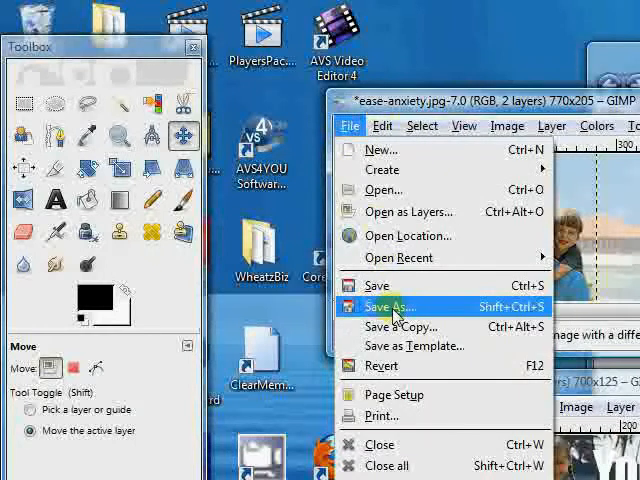
click(390, 307)
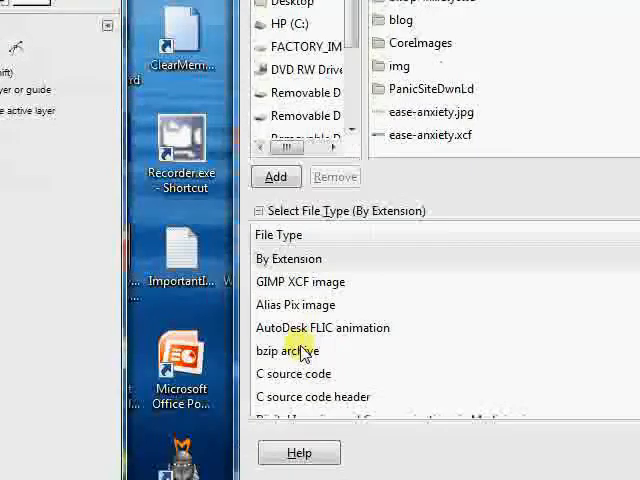
scroll(down, 3)
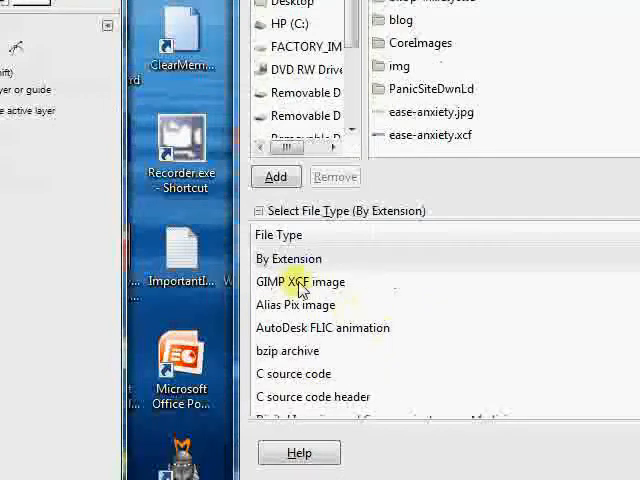
click(310, 282)
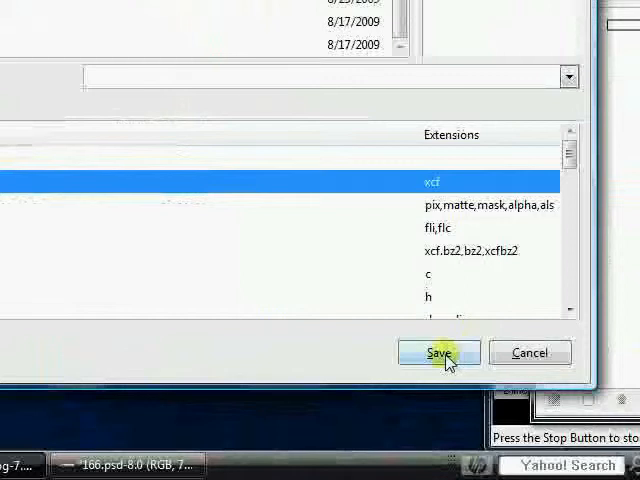
click(438, 352)
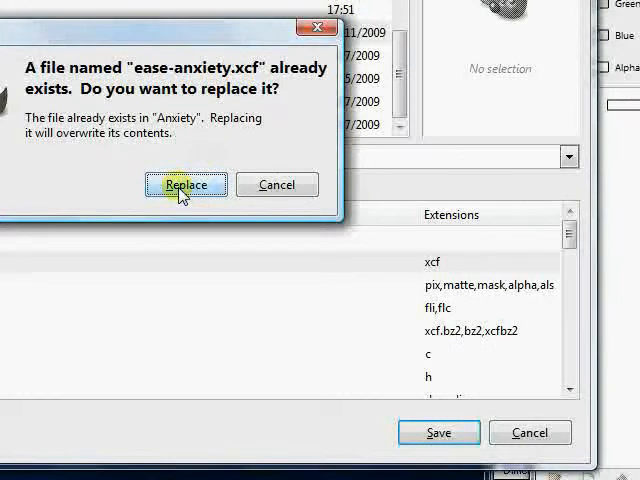
click(185, 184)
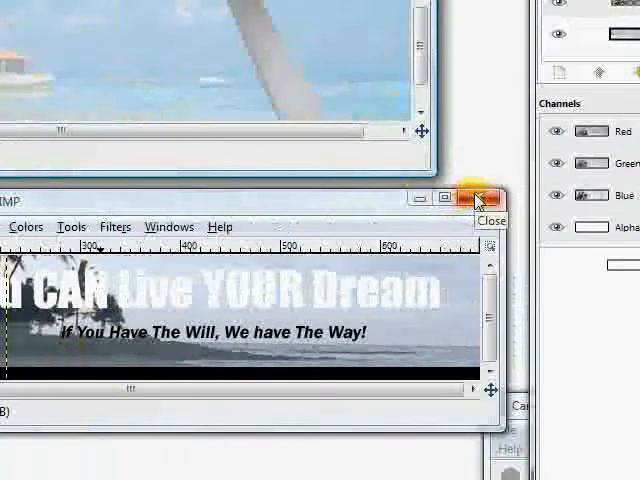
Step: Close the 166.psd image and discard its unsaved changes
click(478, 197)
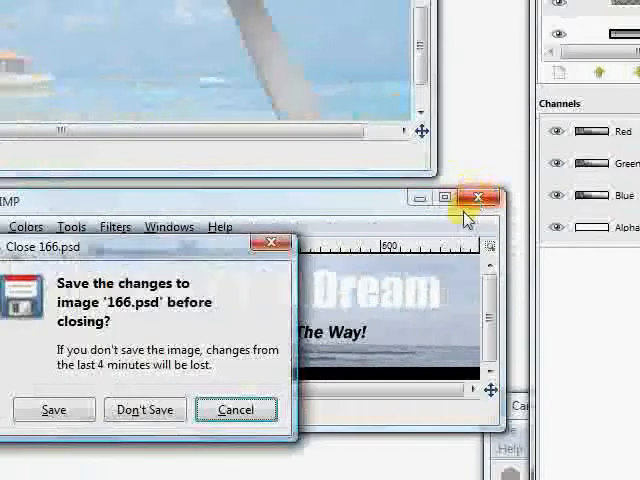
click(144, 410)
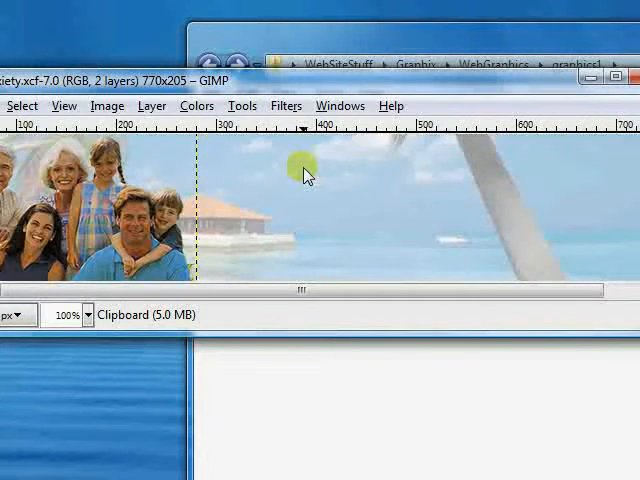
mouse_move(258, 178)
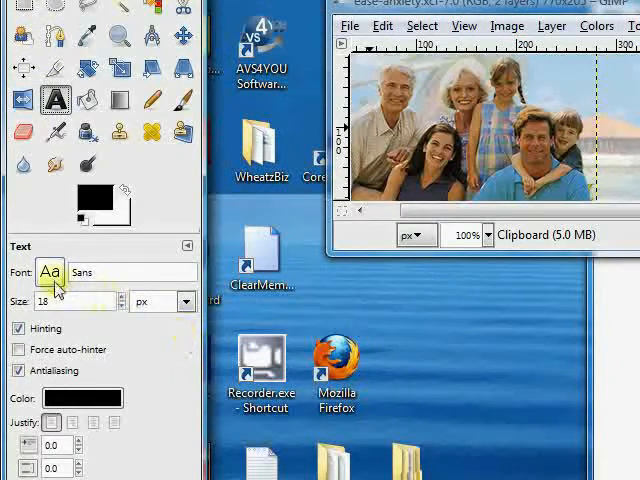
Step: Pick Tahoma Bold as the text font and set the size to 42 px
click(51, 272)
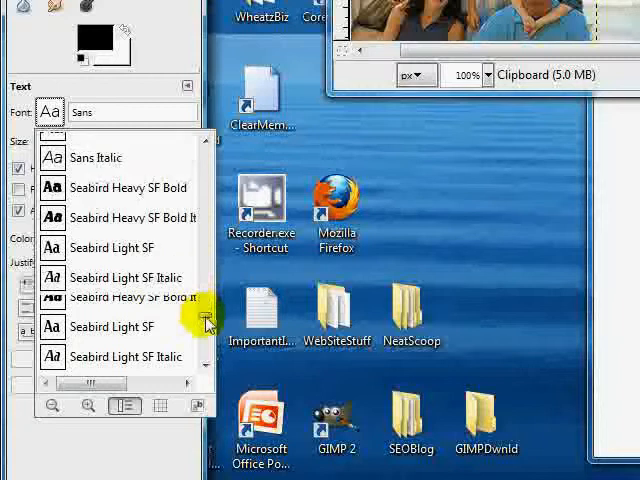
scroll(down, 3)
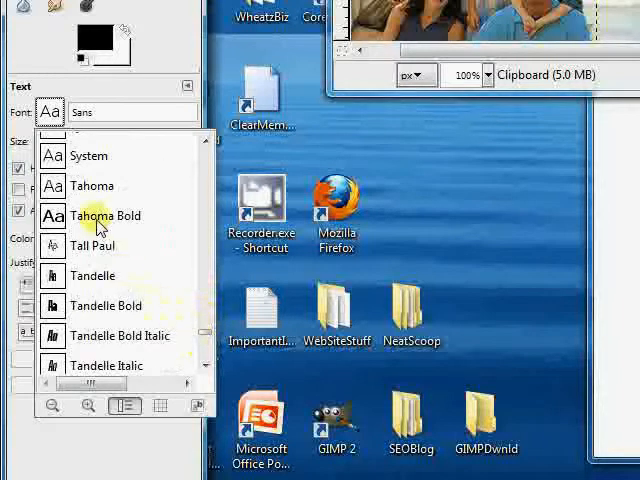
click(104, 216)
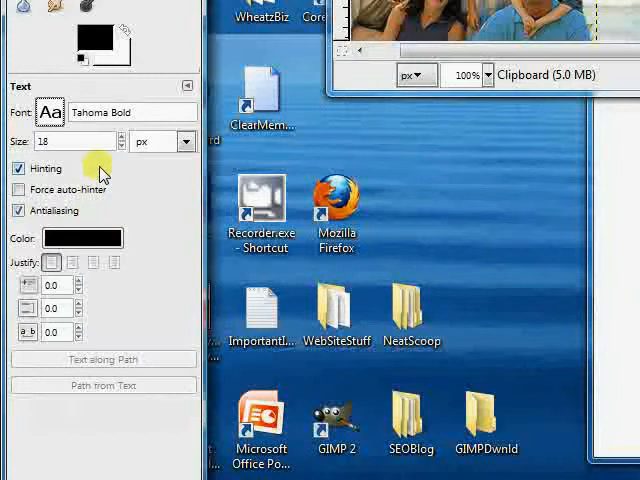
mouse_move(68, 140)
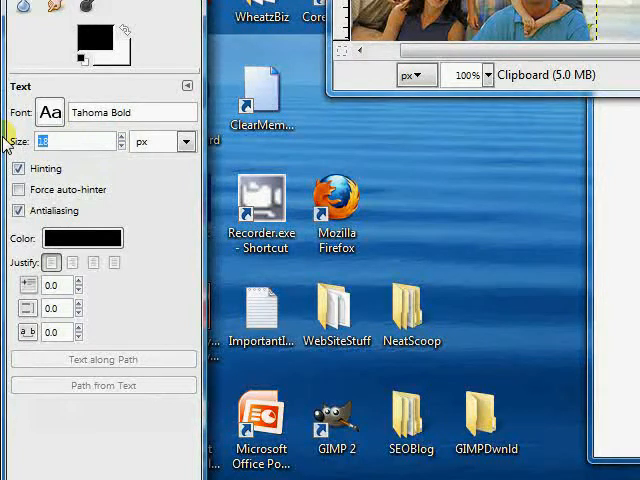
text(42)
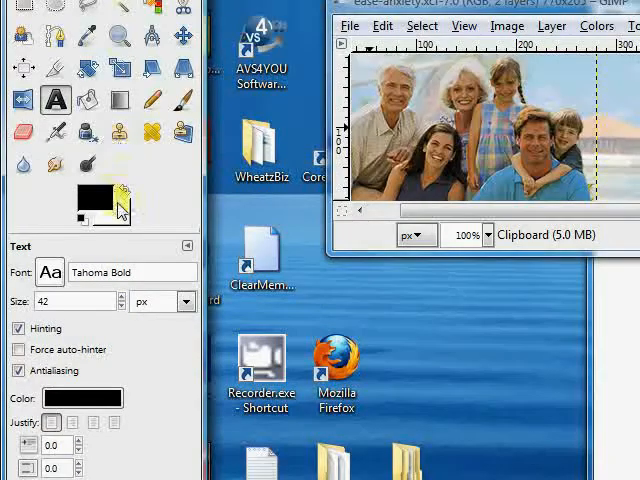
mouse_move(95, 205)
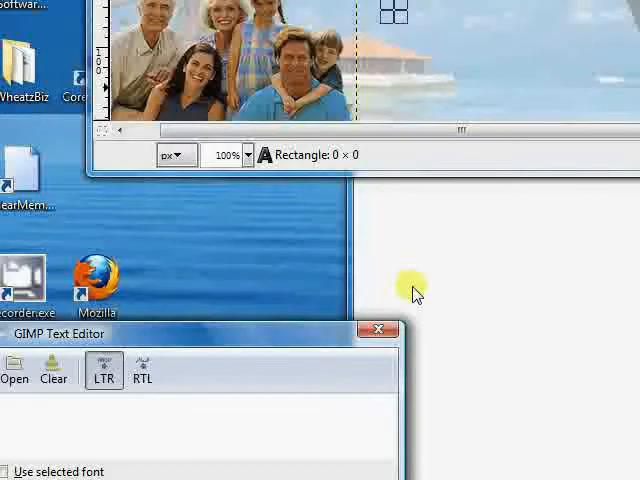
Step: Type the phrase in mixed case in the Text Editor, then erase it
text(a)
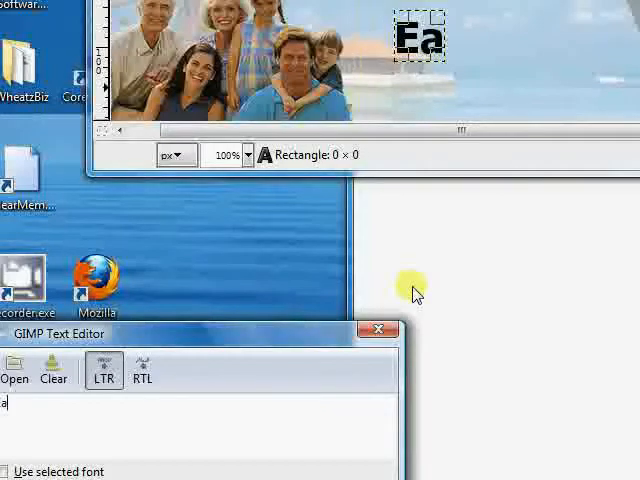
text(se)
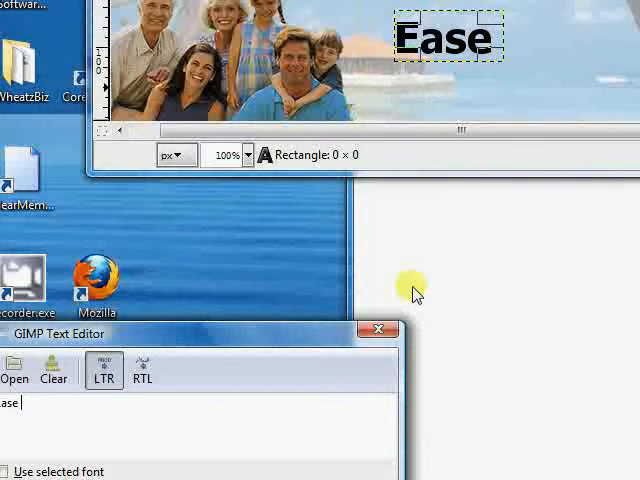
text(Anxi)
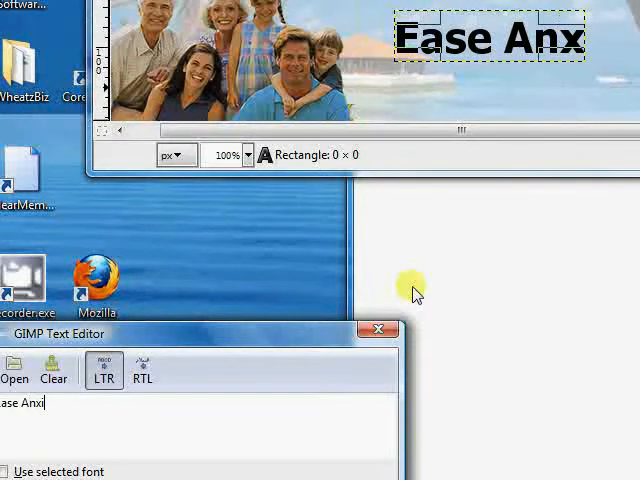
text(ety St)
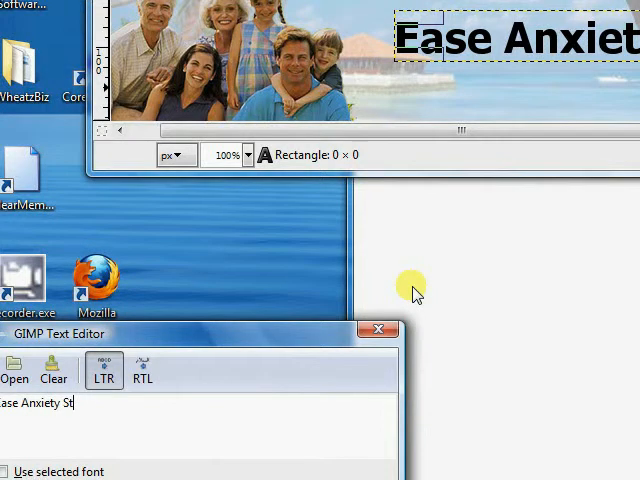
key(BackSpace)
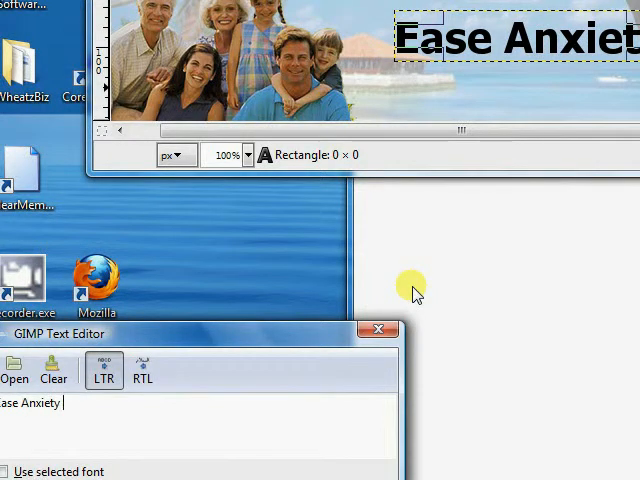
key(BackSpace)
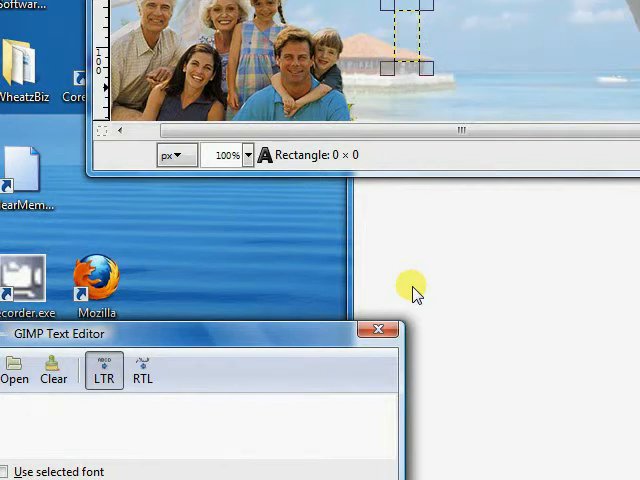
Step: Retype the text in capitals as EASE ANXIETY STRESS
text(A)
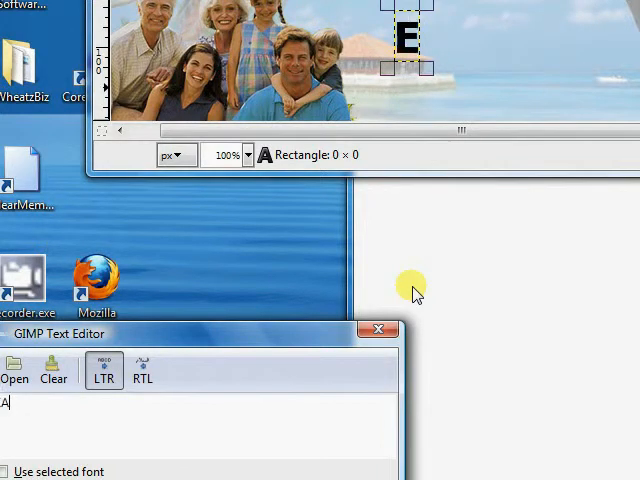
text(SE ANXIE)
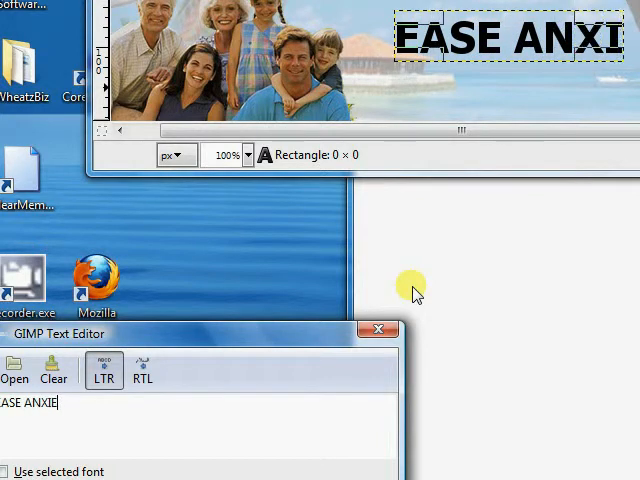
text(TY ST)
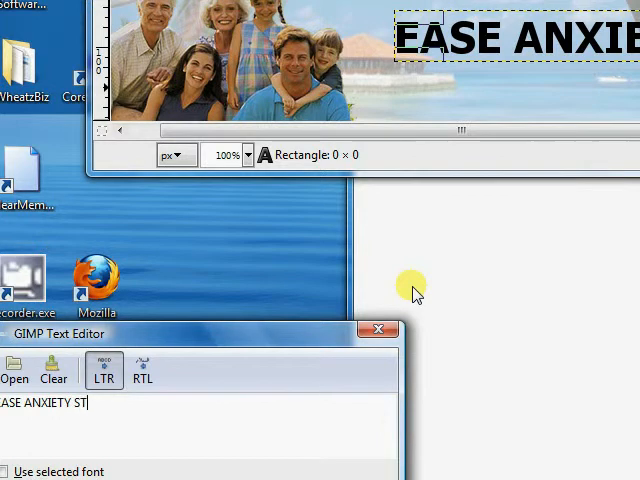
text(RE)
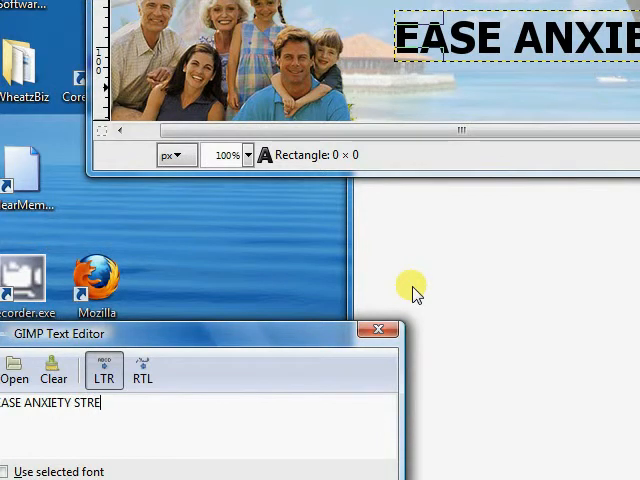
text(S)
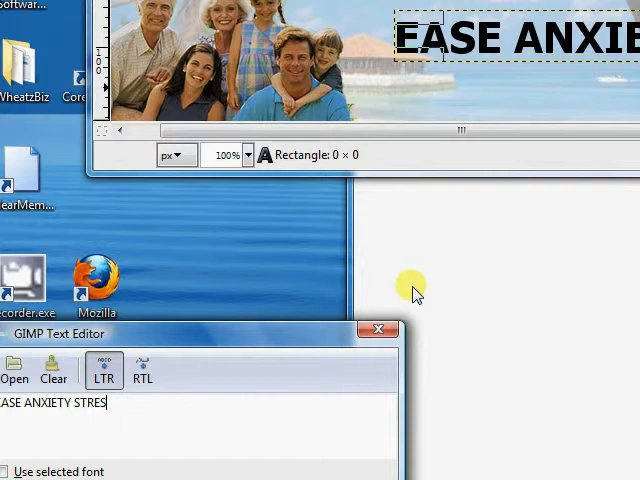
text(S)
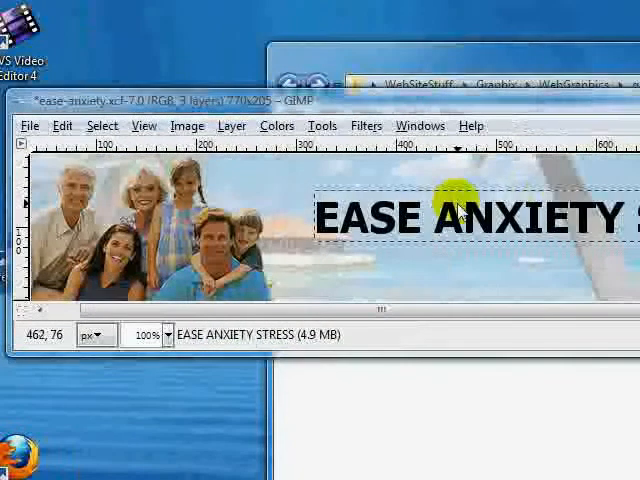
Step: Drag the EASE ANXIETY STRESS text left and up, then fine-tune its position
drag(460, 200, 377, 179)
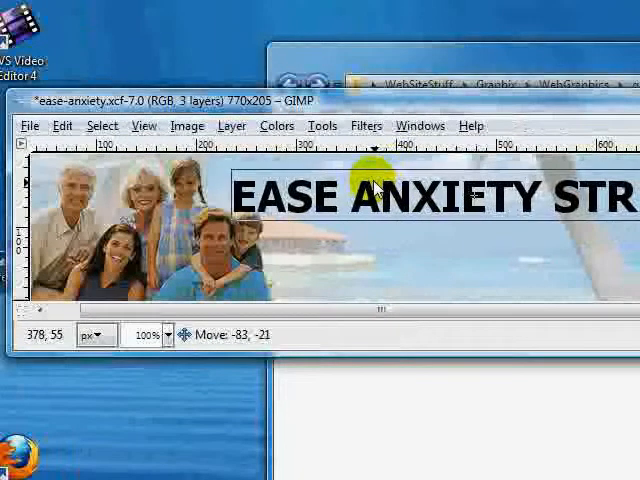
drag(375, 190, 375, 177)
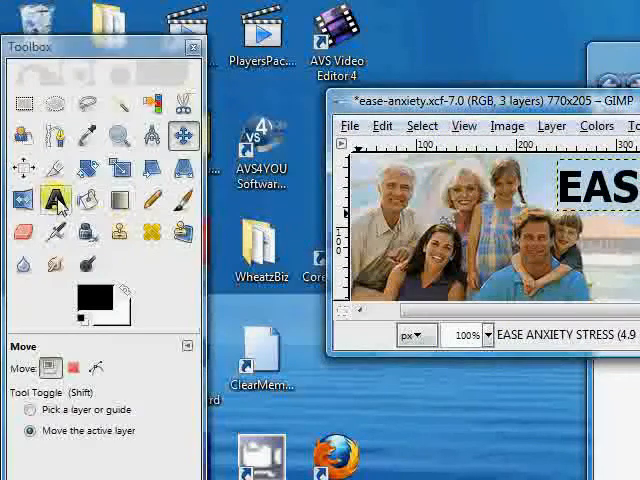
mouse_move(55, 198)
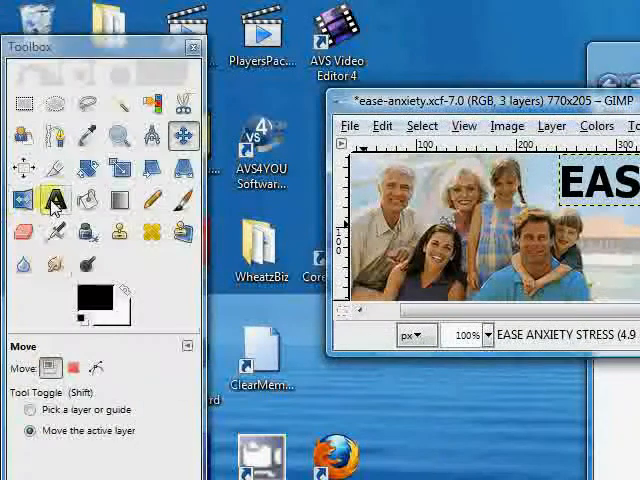
click(55, 201)
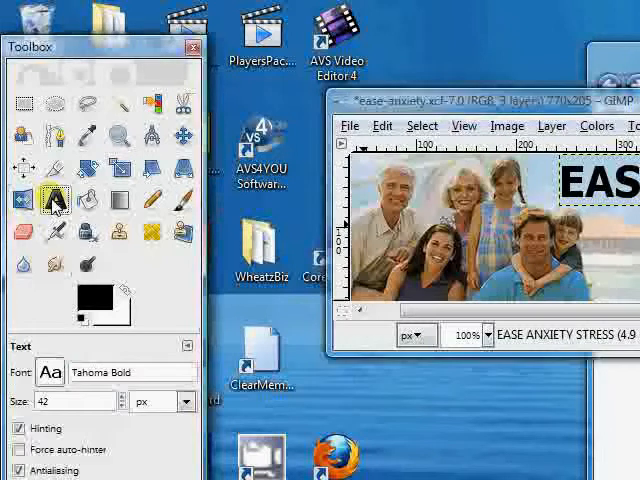
mouse_move(90, 300)
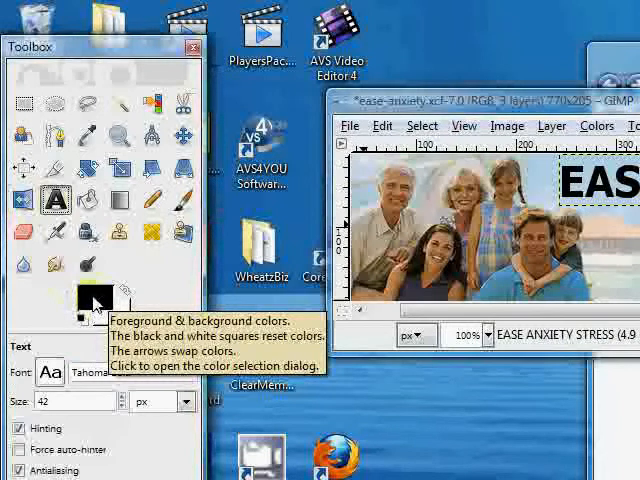
click(83, 292)
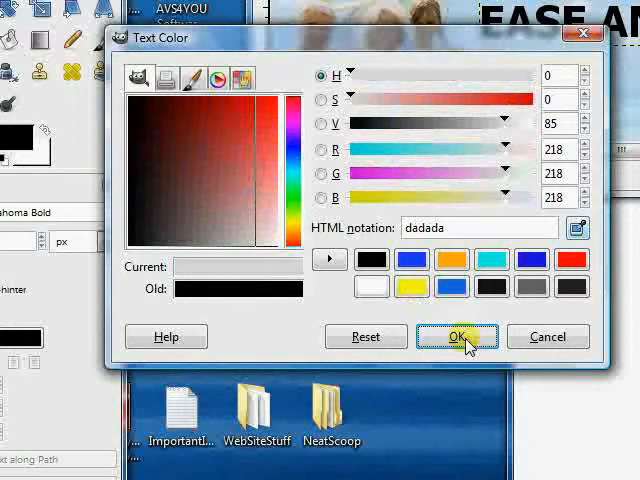
mouse_move(331, 258)
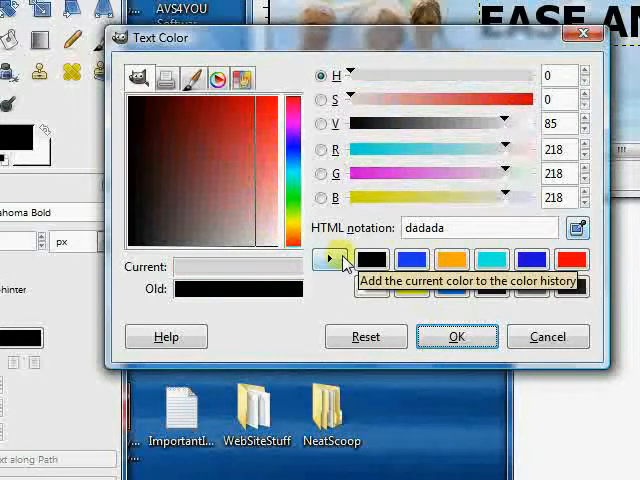
click(456, 336)
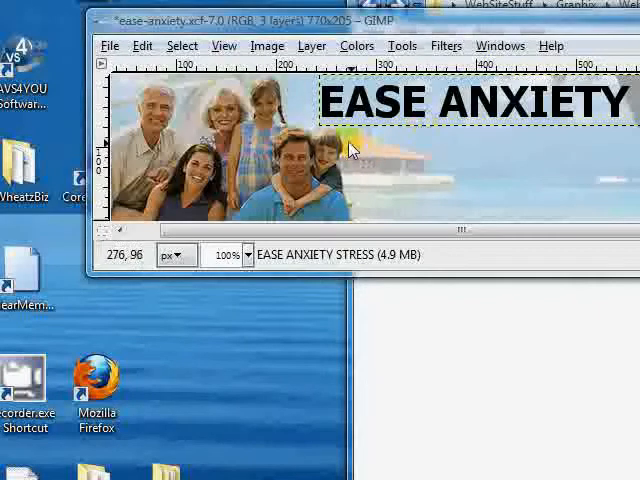
mouse_move(330, 160)
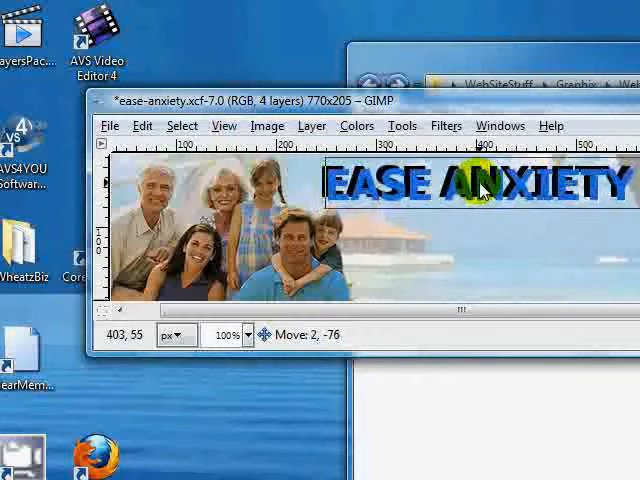
Step: Nudge the blue duplicate text slightly off the black text for depth
drag(480, 190, 480, 188)
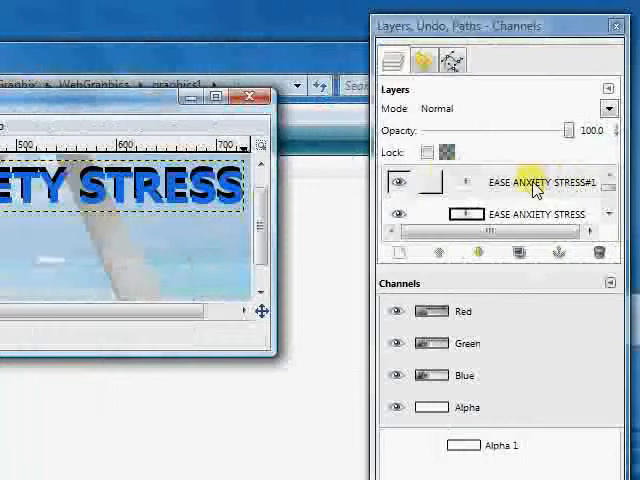
Step: Open the context menu of the duplicate EASE ANXIETY STRESS#1 layer
right_click(535, 182)
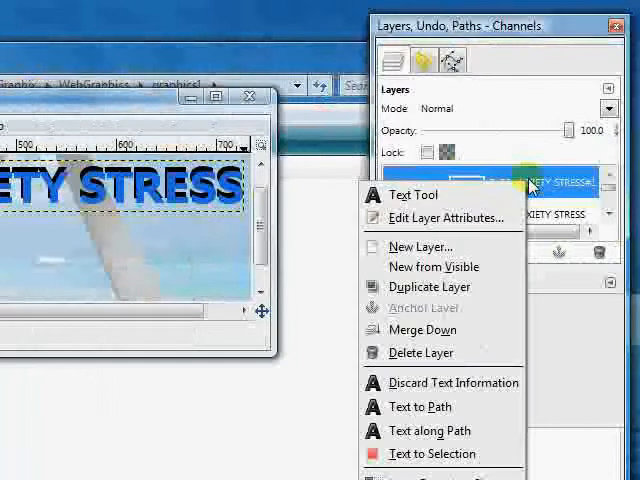
mouse_move(443, 218)
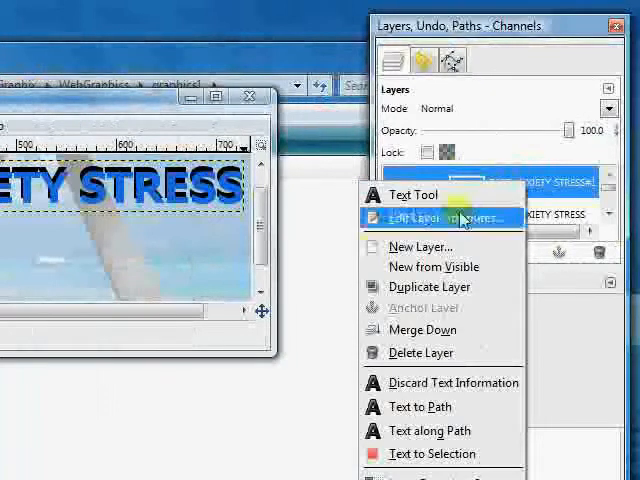